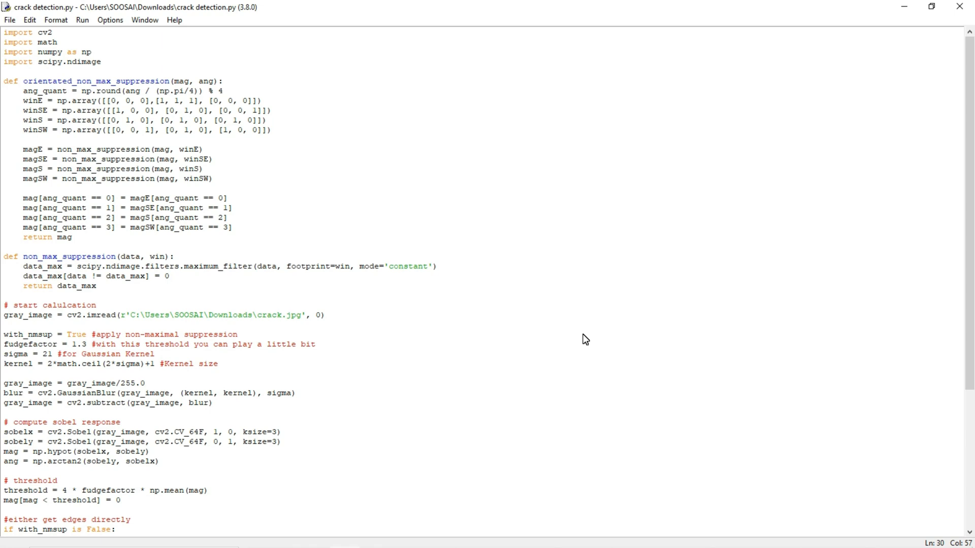
Step: Search Google for 'pypi cv2' and consult the opencv-python PyPI result
click(281, 314)
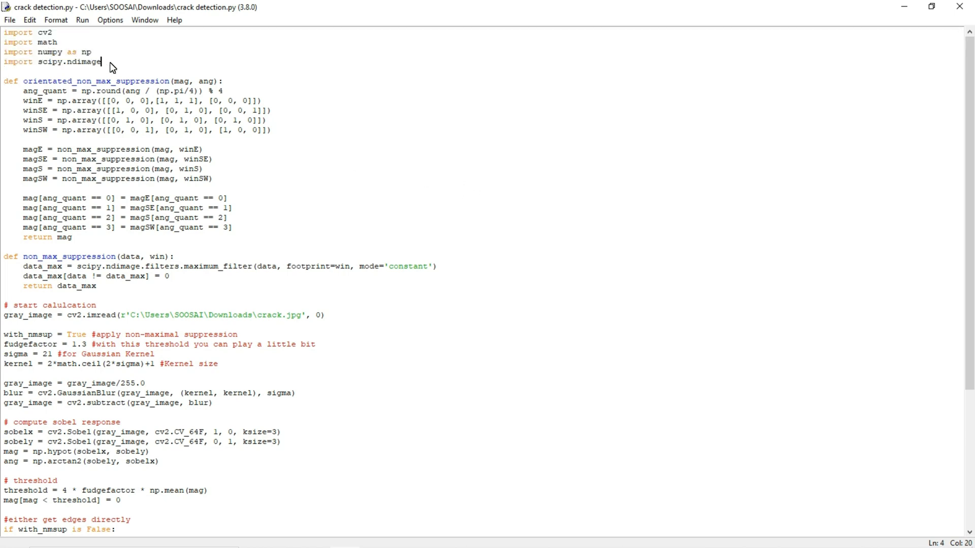
mouse_move(87, 51)
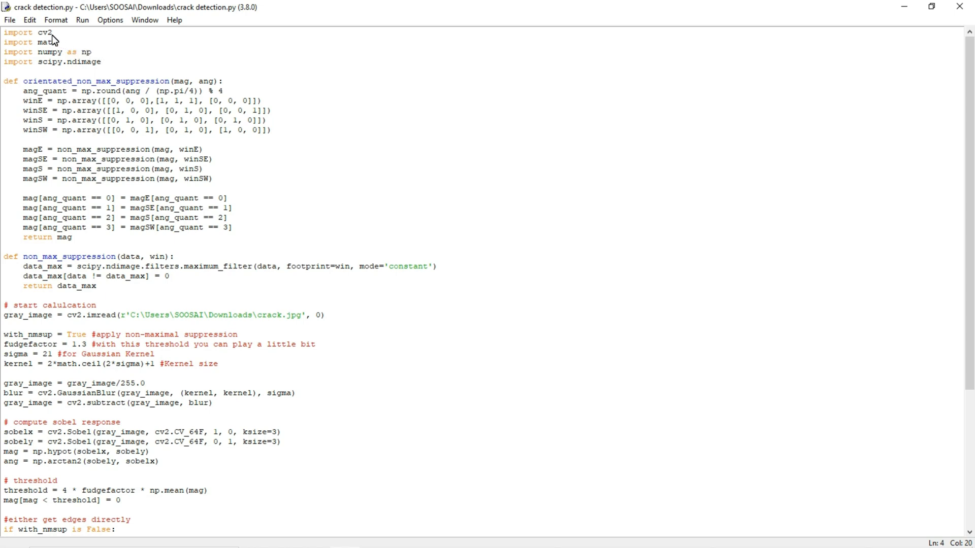
double_click(44, 32)
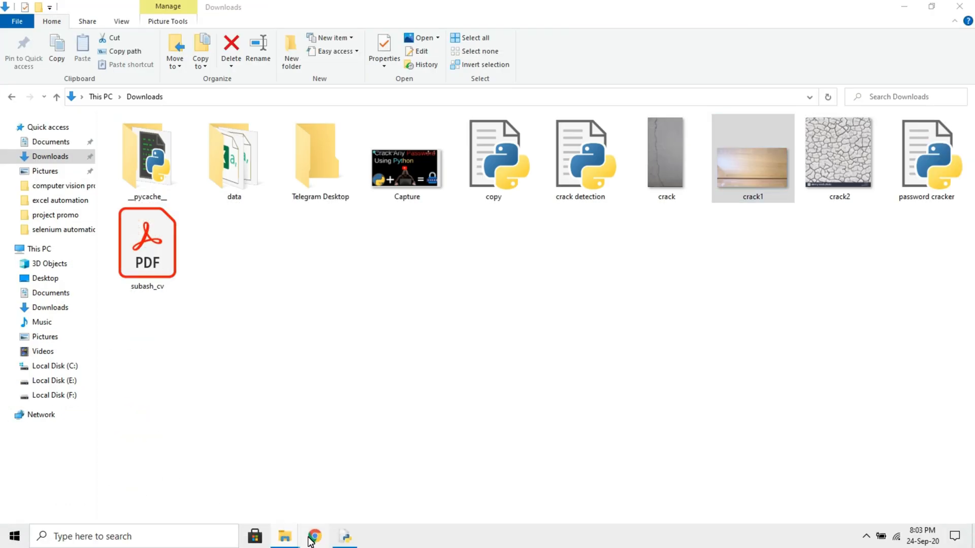
mouse_move(297, 286)
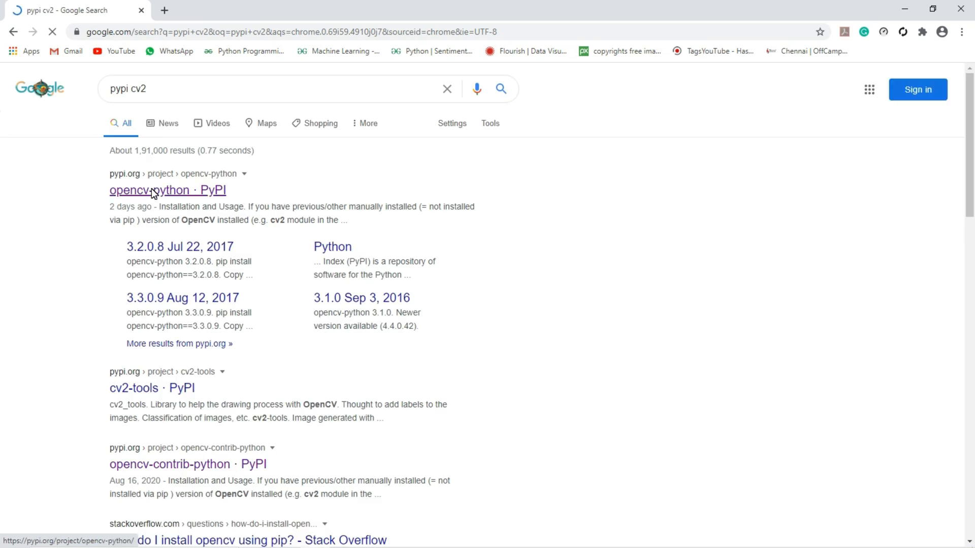
click(168, 190)
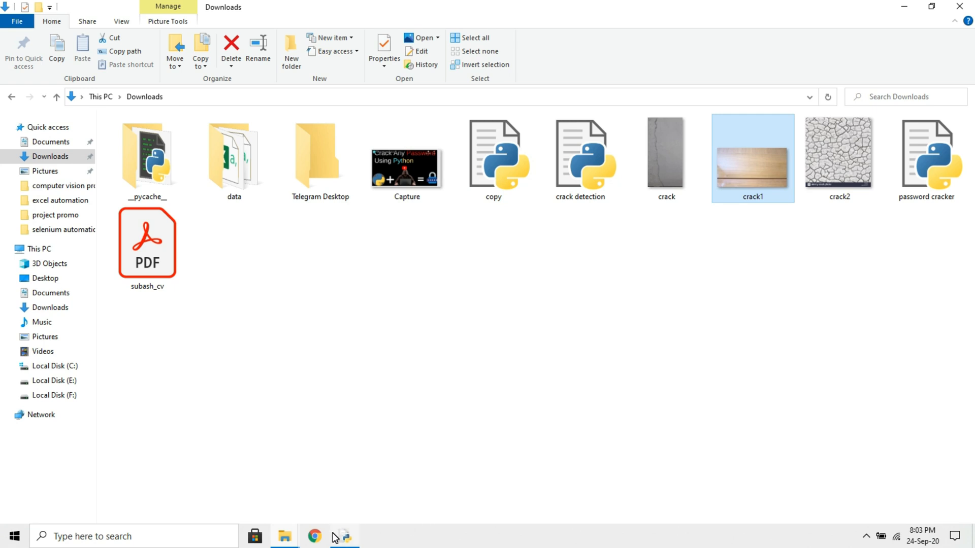
mouse_move(352, 525)
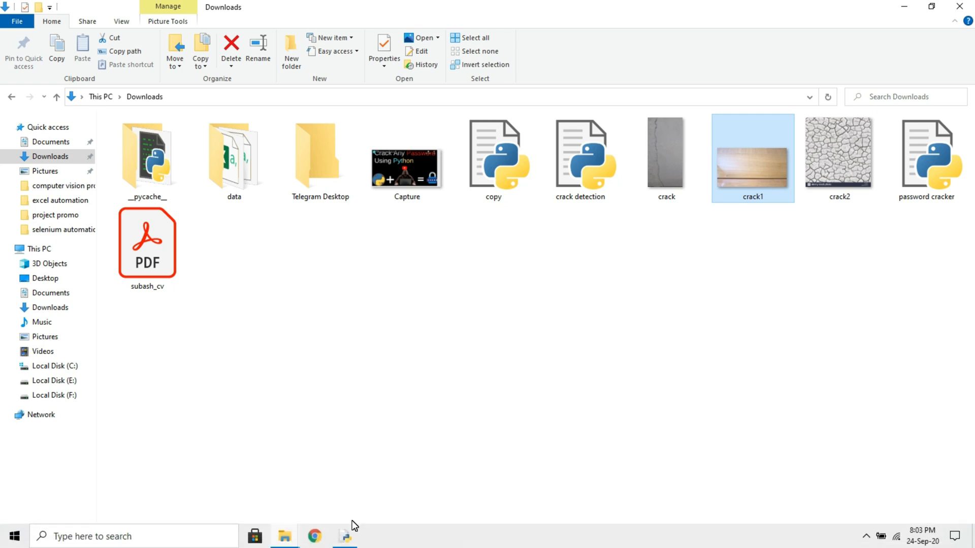
Step: Return to crack detection.py in IDLE and look through its imports and Sobel code
double_click(580, 154)
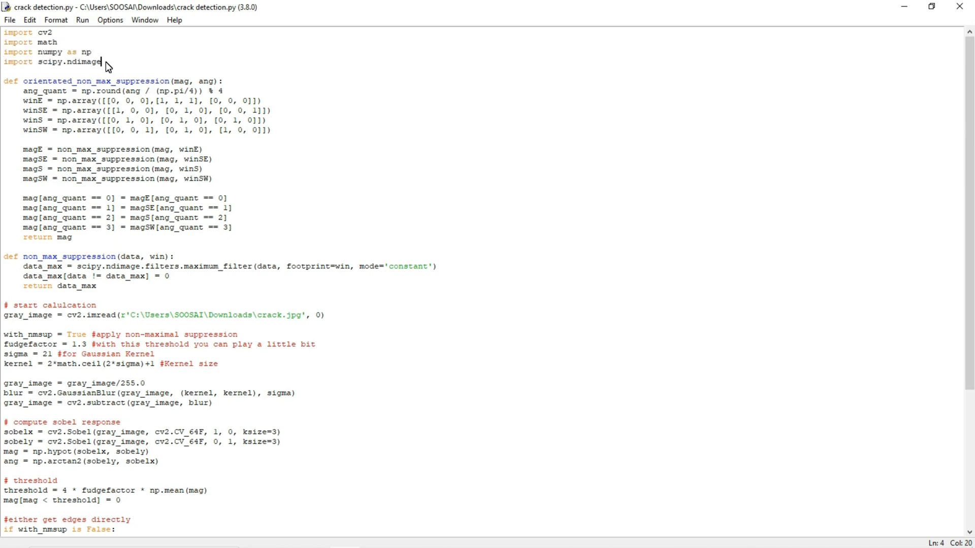
mouse_move(547, 151)
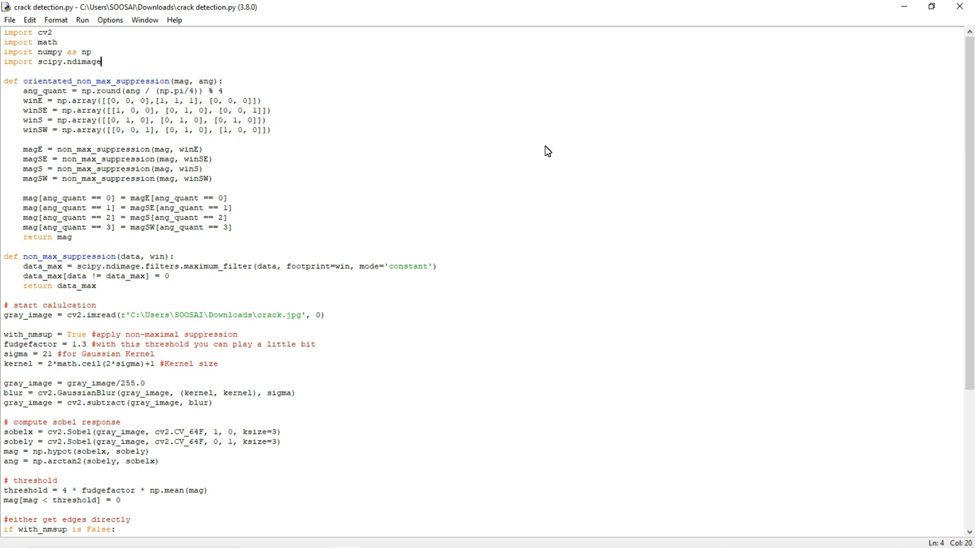
scroll(down, 3)
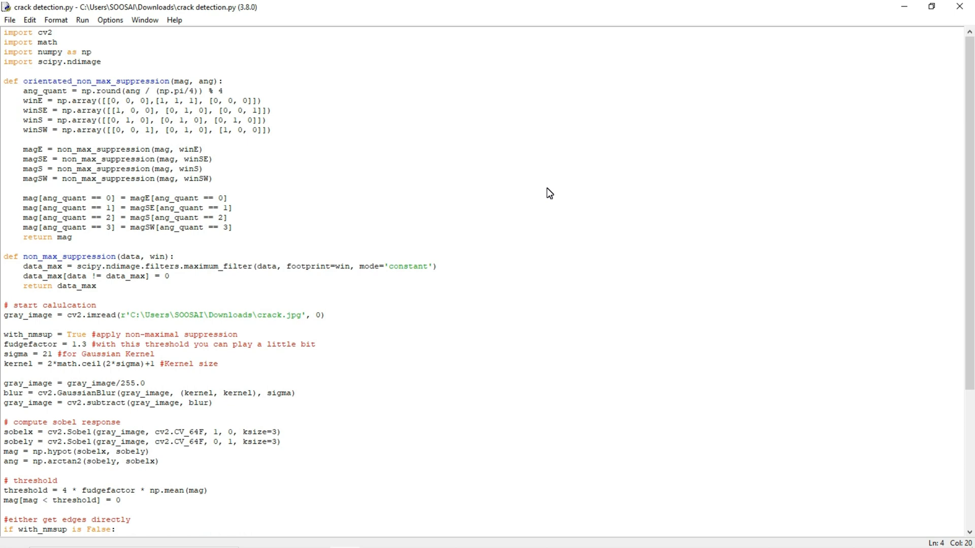
mouse_move(549, 198)
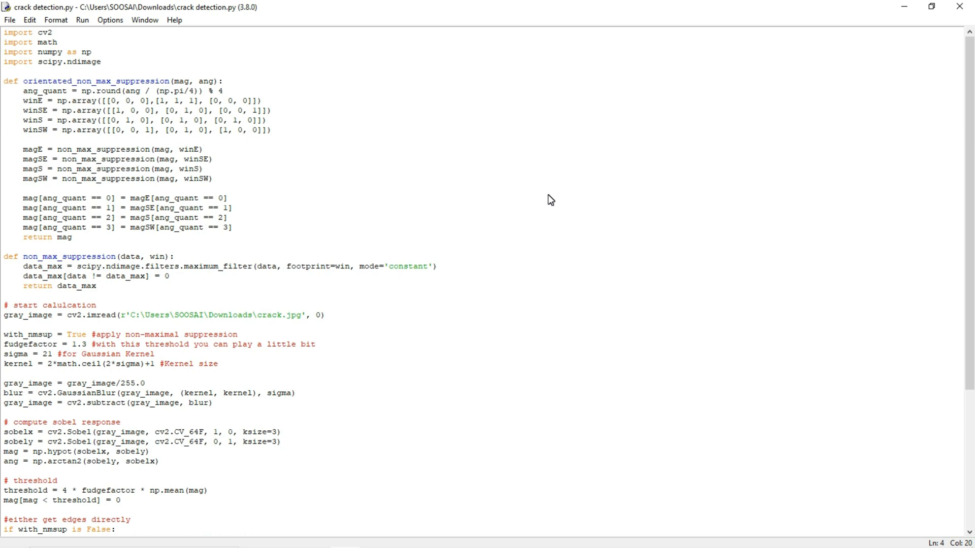
click(102, 60)
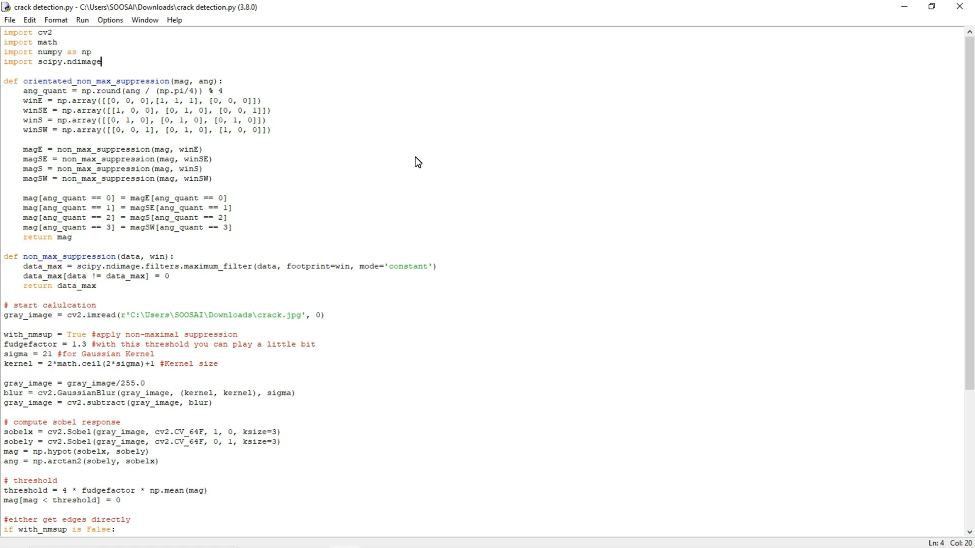
mouse_move(425, 150)
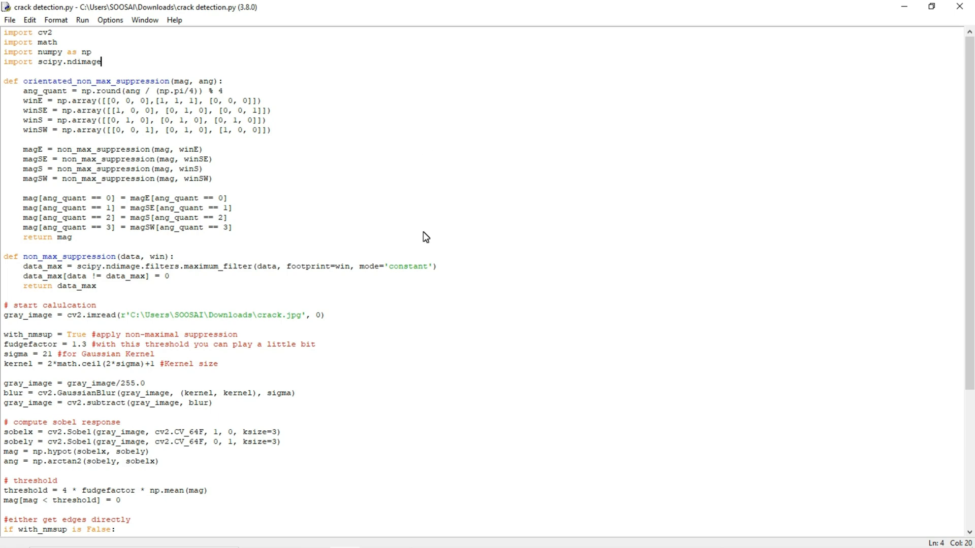
mouse_move(260, 320)
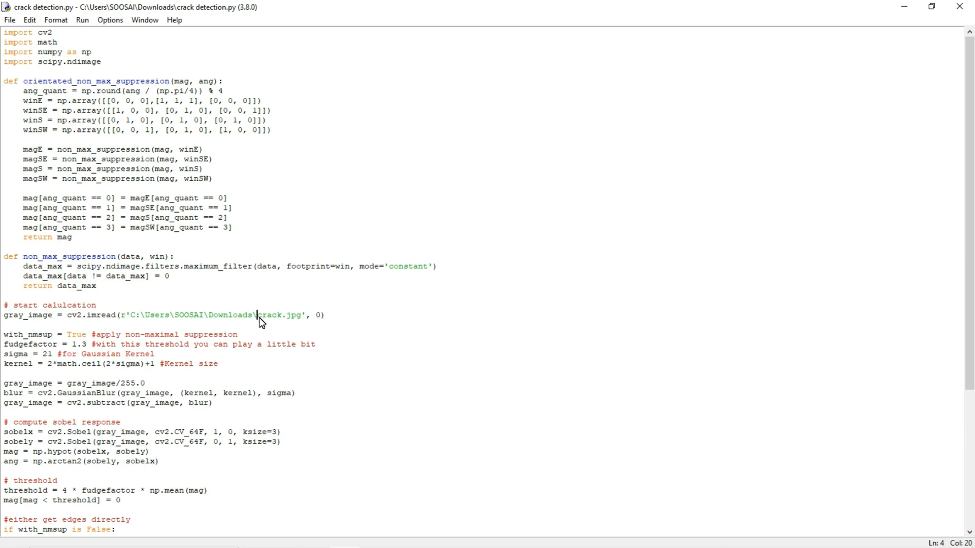
Step: View the crack image from the Downloads folder in the image viewer
double_click(268, 315)
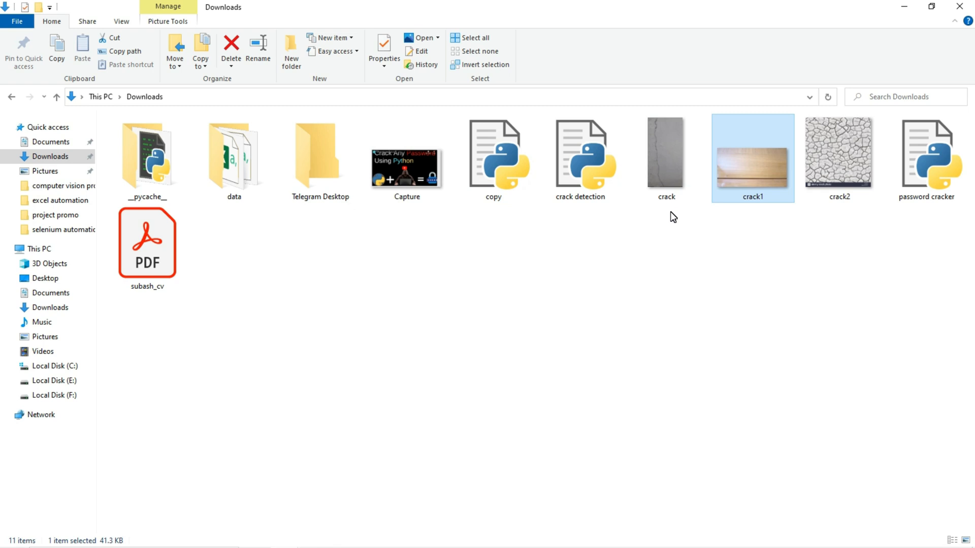
click(665, 157)
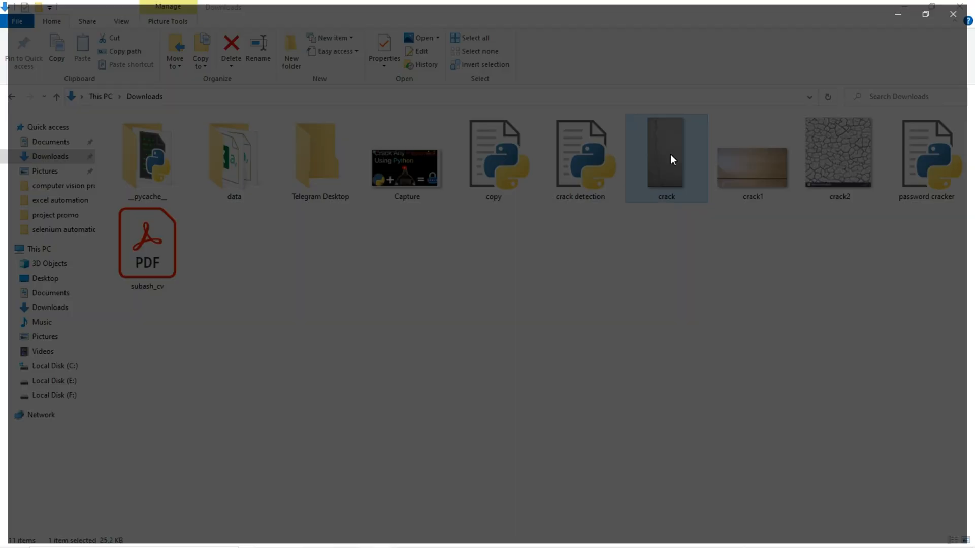
double_click(666, 155)
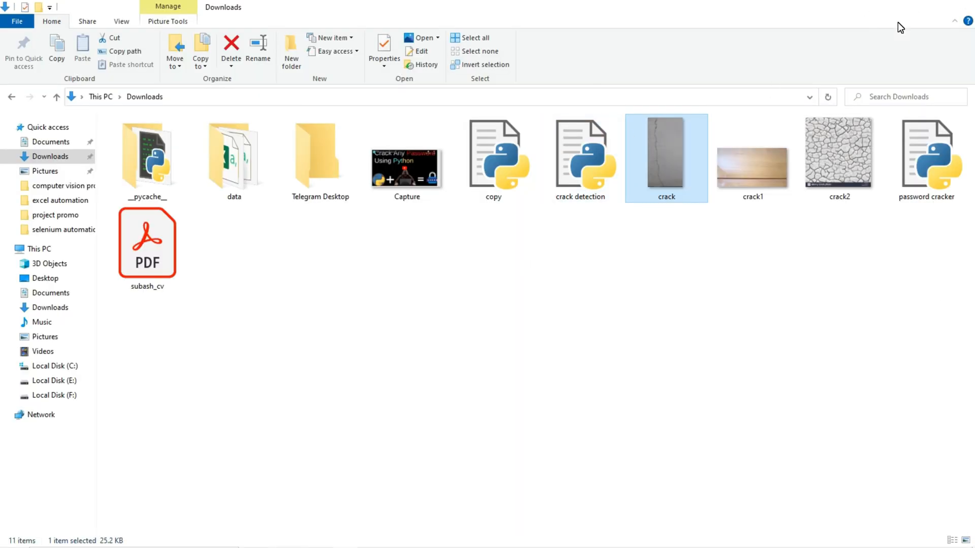
Step: Run the crack detection script via Run Module, producing a shell restart line
double_click(580, 152)
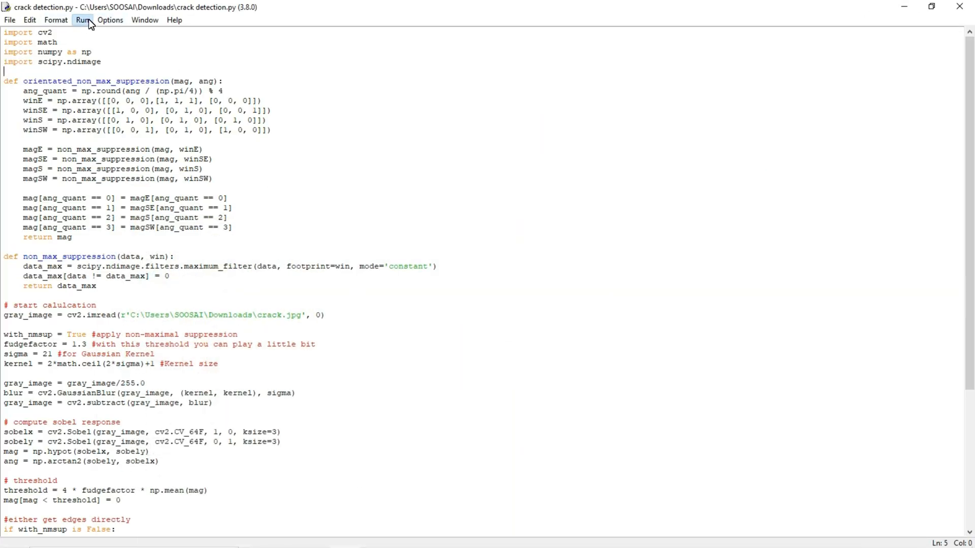
click(81, 19)
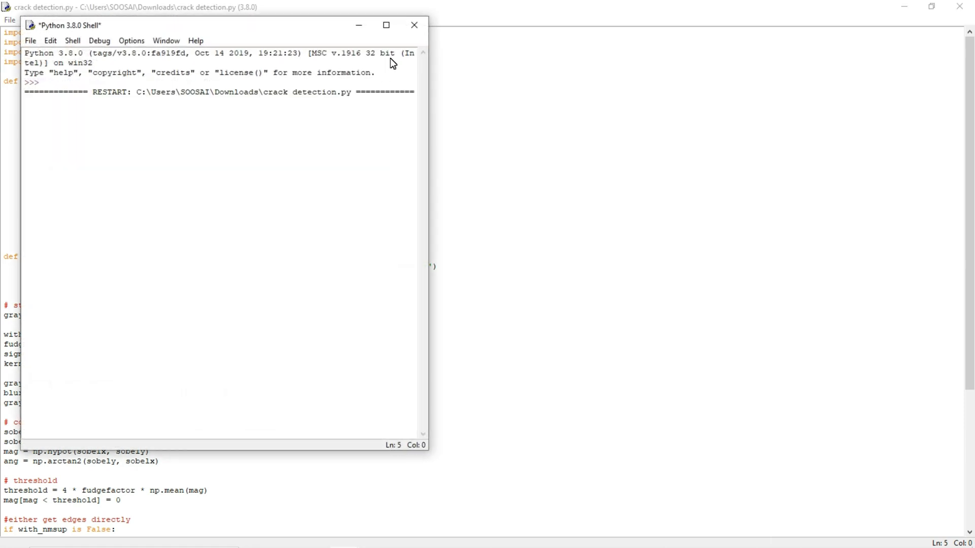
click(385, 24)
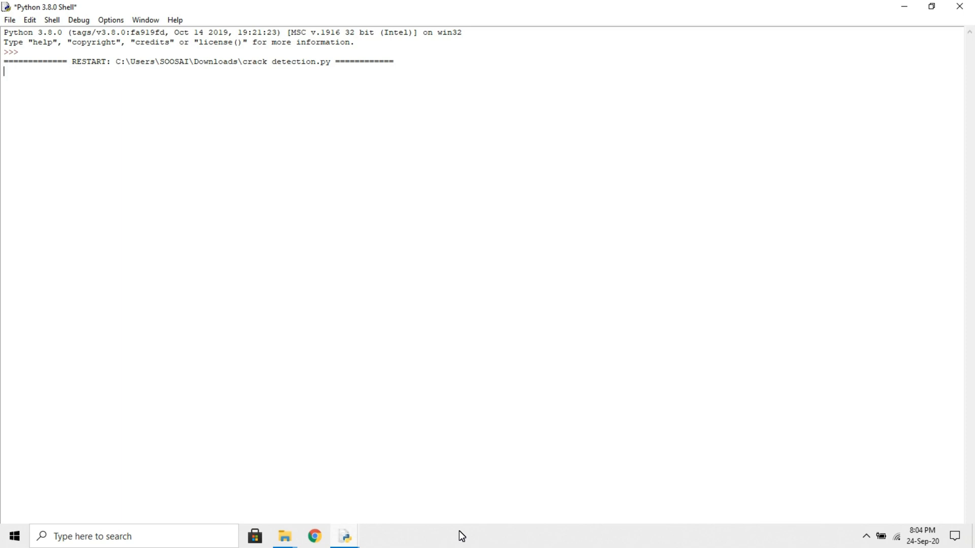
mouse_move(345, 536)
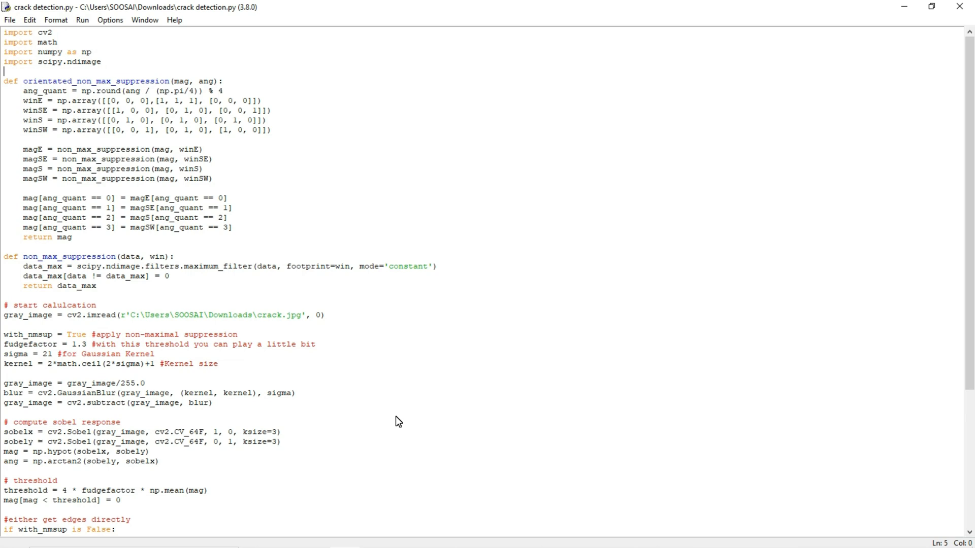
mouse_move(284, 536)
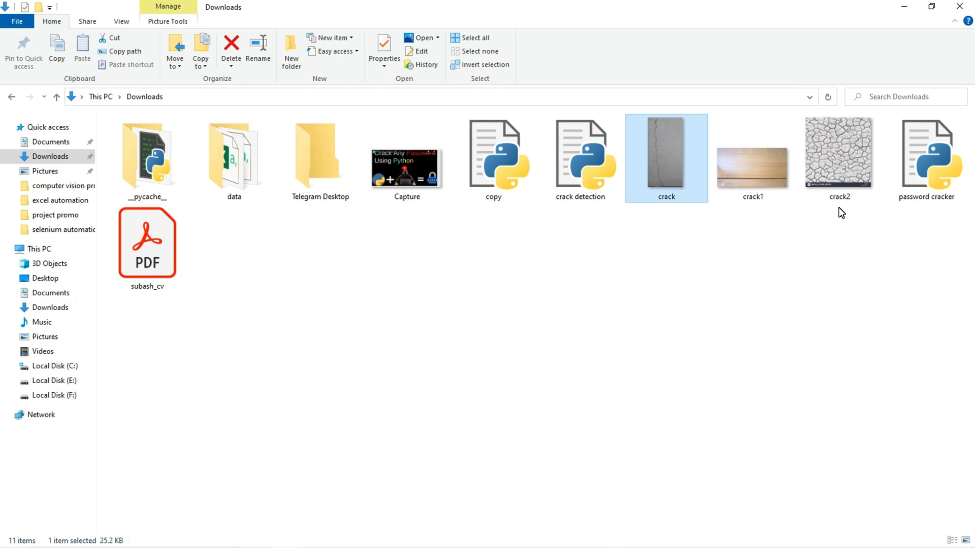
mouse_move(884, 94)
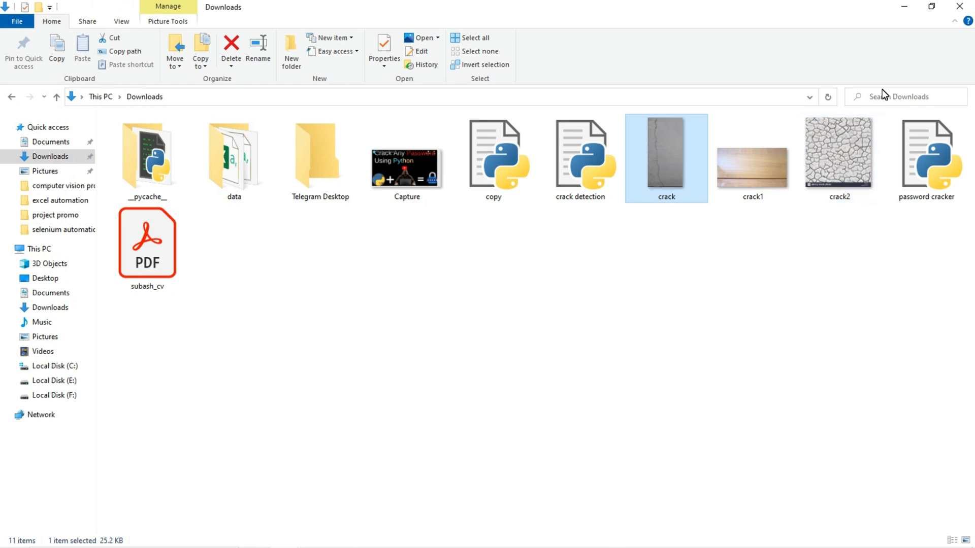
Step: Change the imread path from crack.jpg to crack2.jpg
double_click(579, 152)
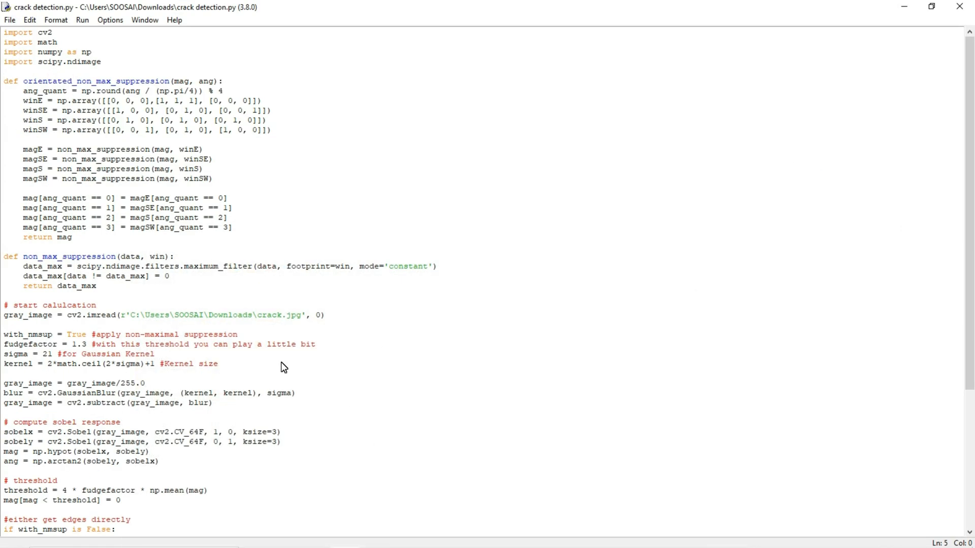
text(2)
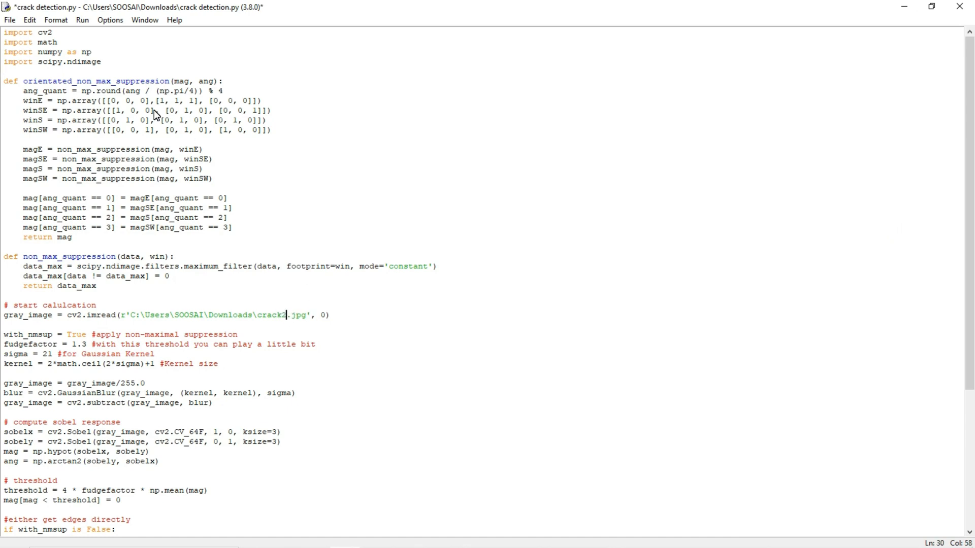
Step: Run the script on crack2.jpg, showing white crack edges on black in the 'im' window
click(82, 19)
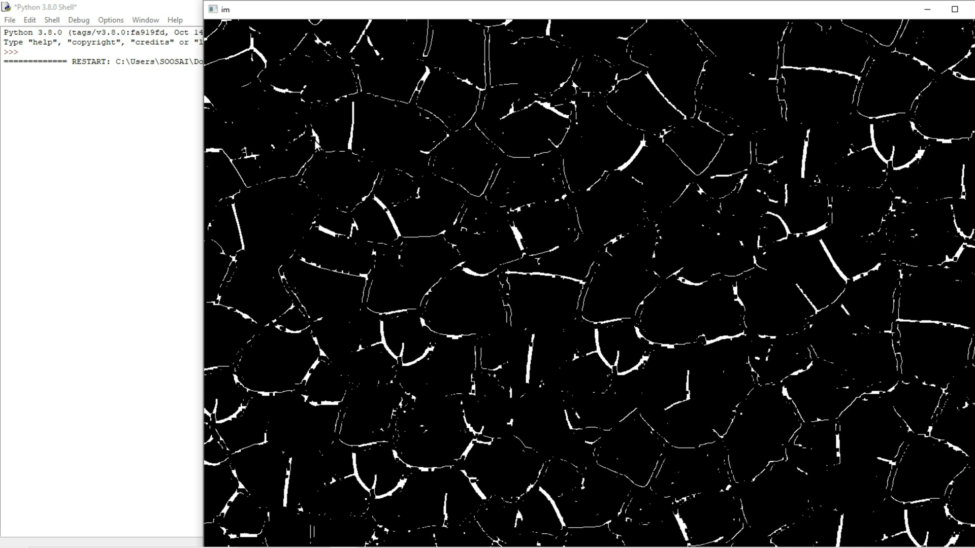
mouse_move(881, 27)
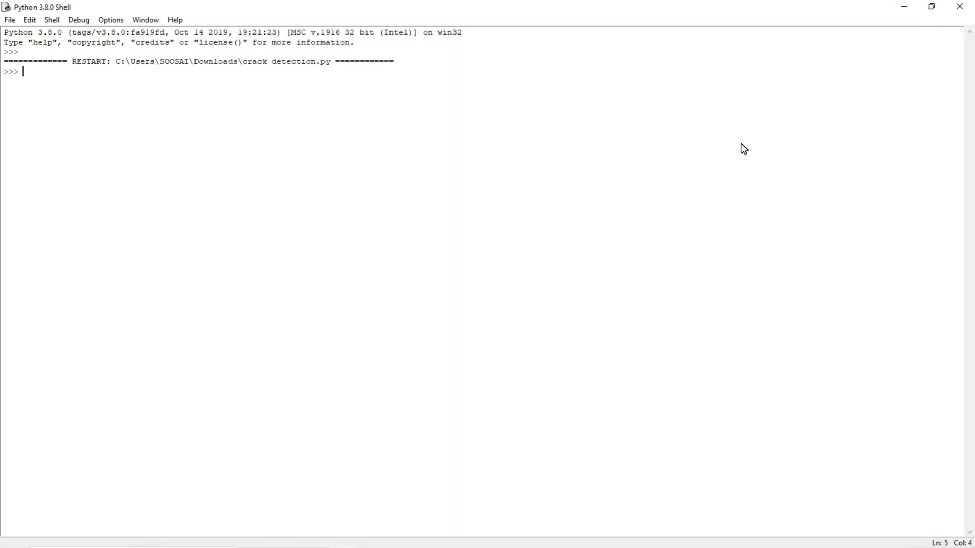
mouse_move(251, 128)
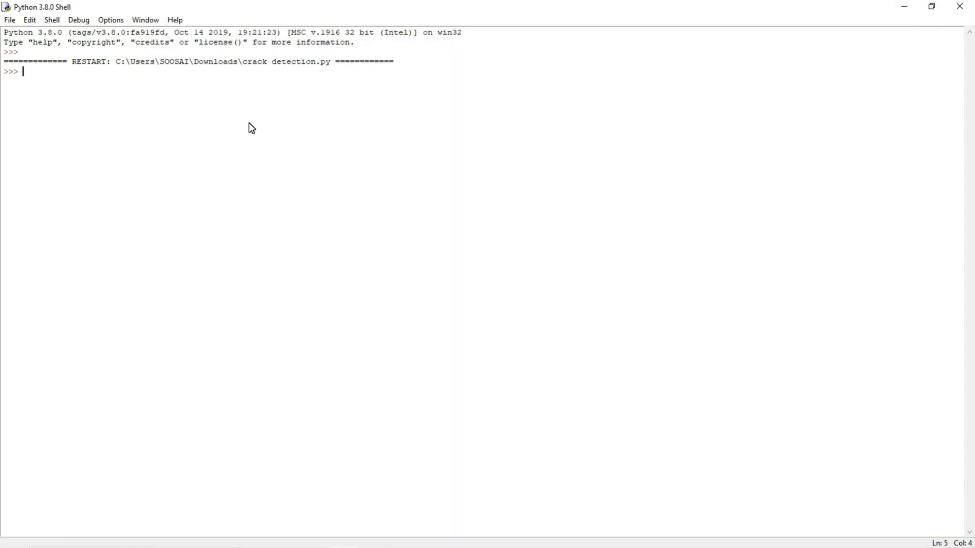
mouse_move(501, 149)
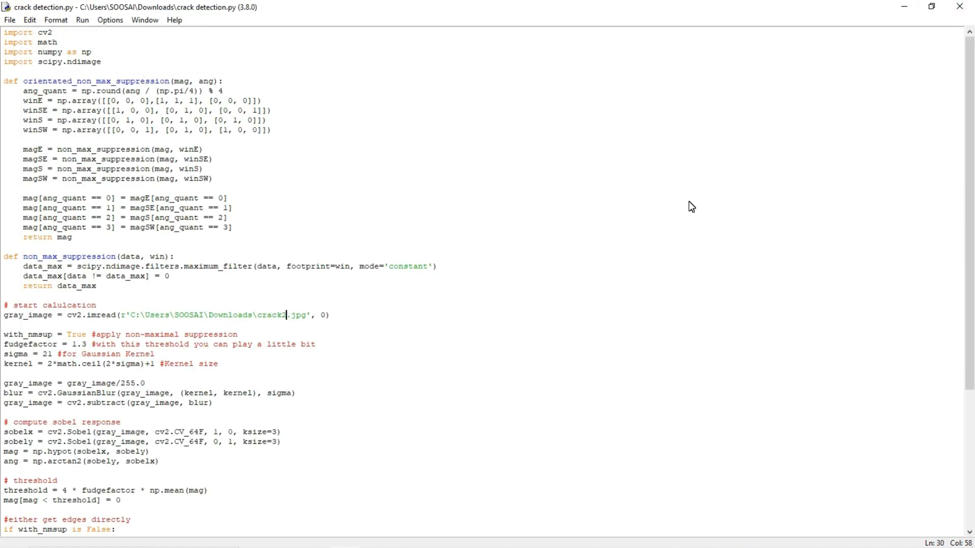
mouse_move(744, 346)
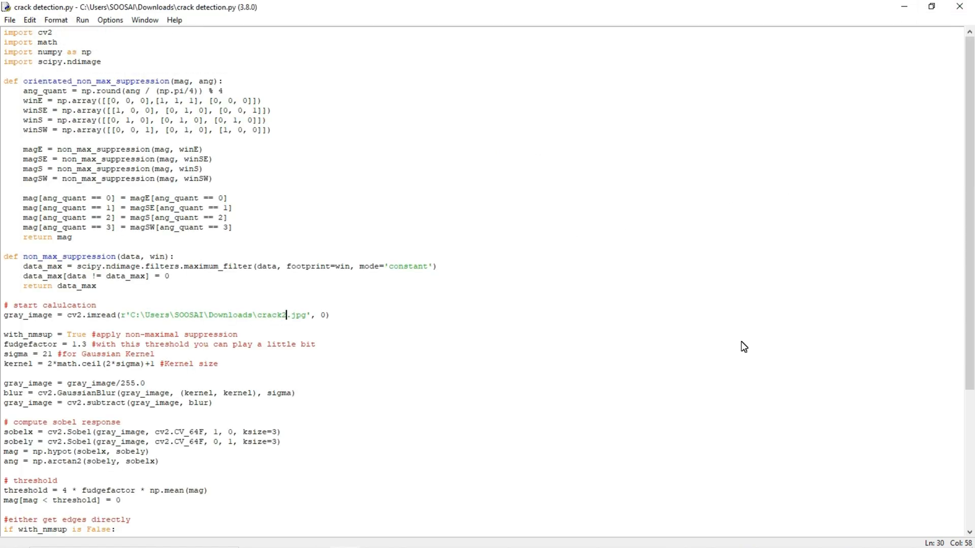